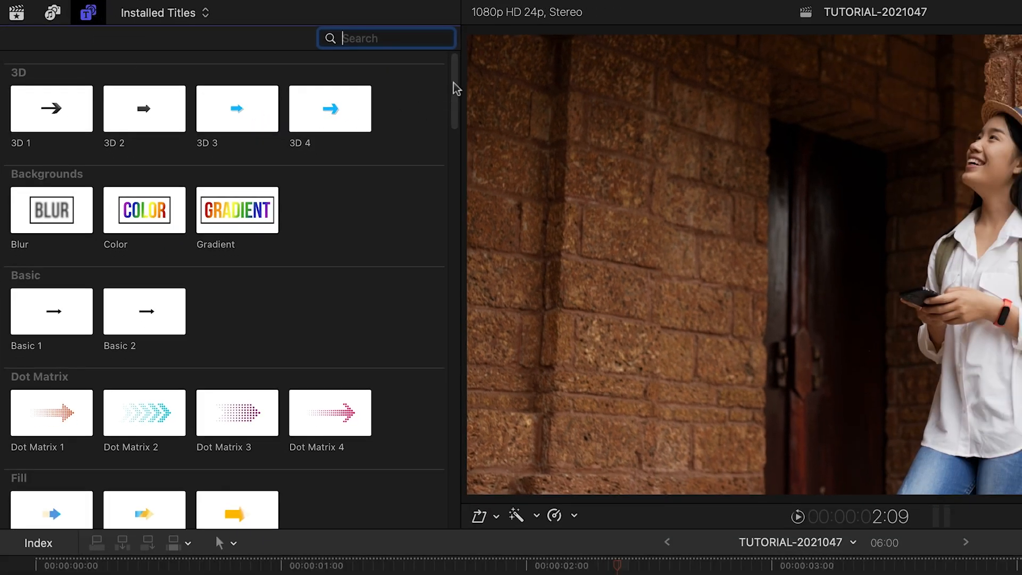
Scroll the Titles browser down toward the Glitch category
scroll(down, 3)
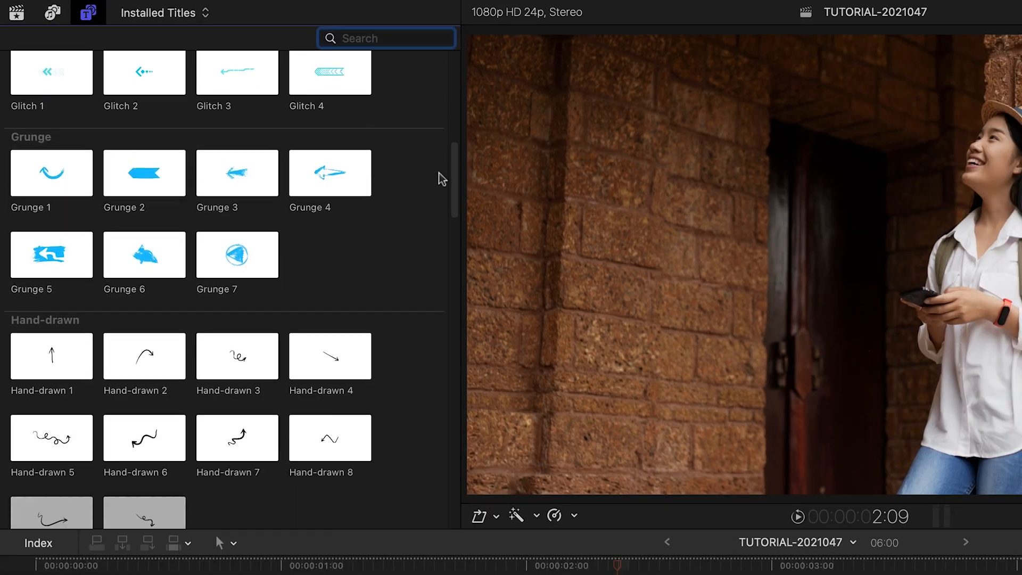
scroll(down, 3)
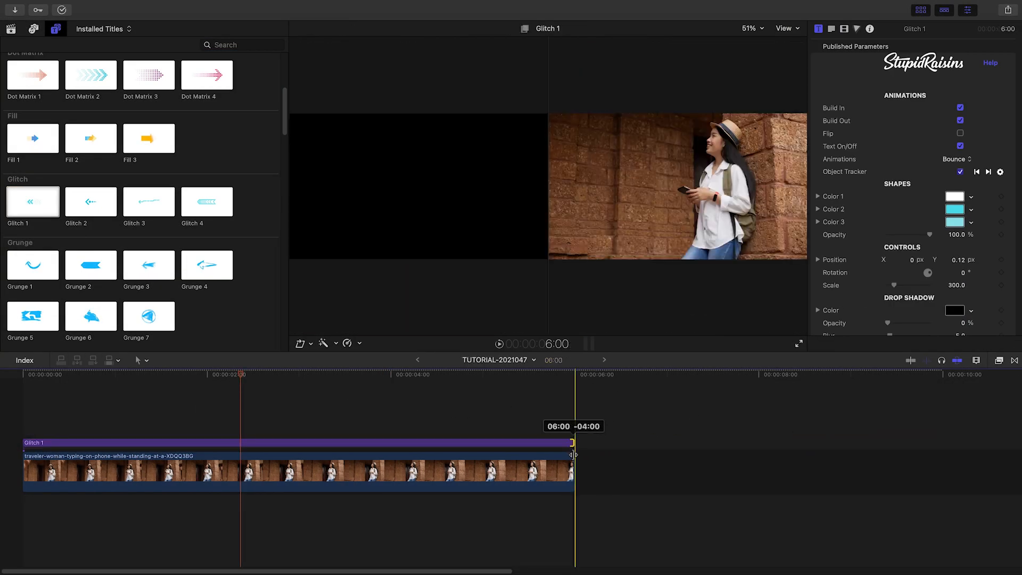
Select the Glitch 1 title clip to show its Object Tracker controls in the viewer
click(194, 374)
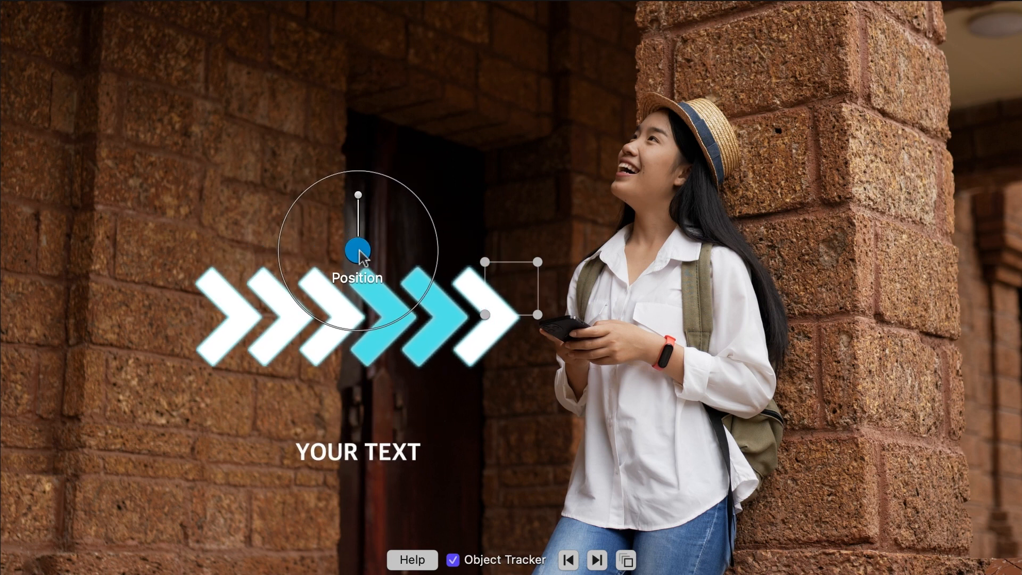
Place the tracker box over the woman's phone and track it forward
drag(356, 254, 405, 287)
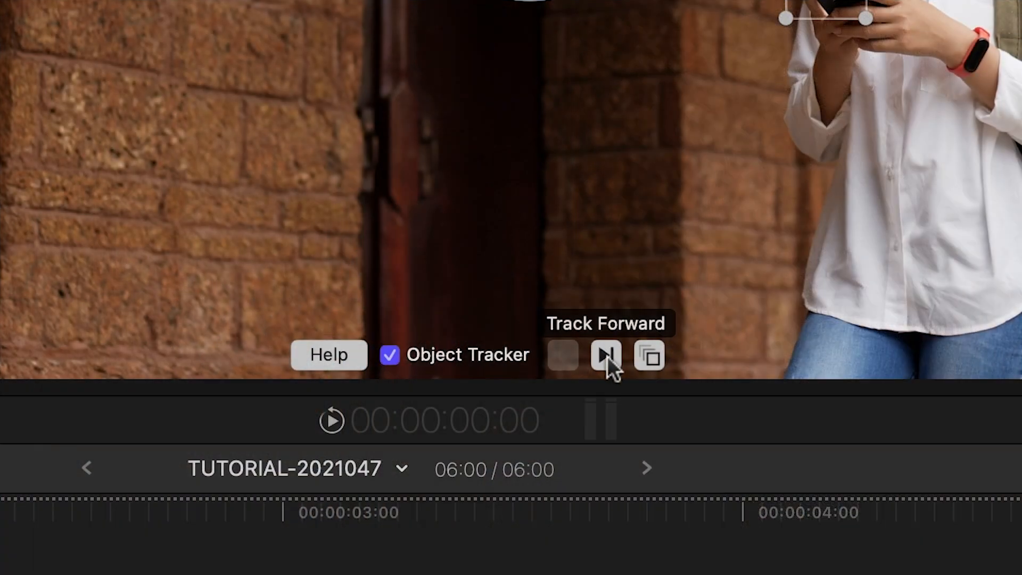
click(606, 355)
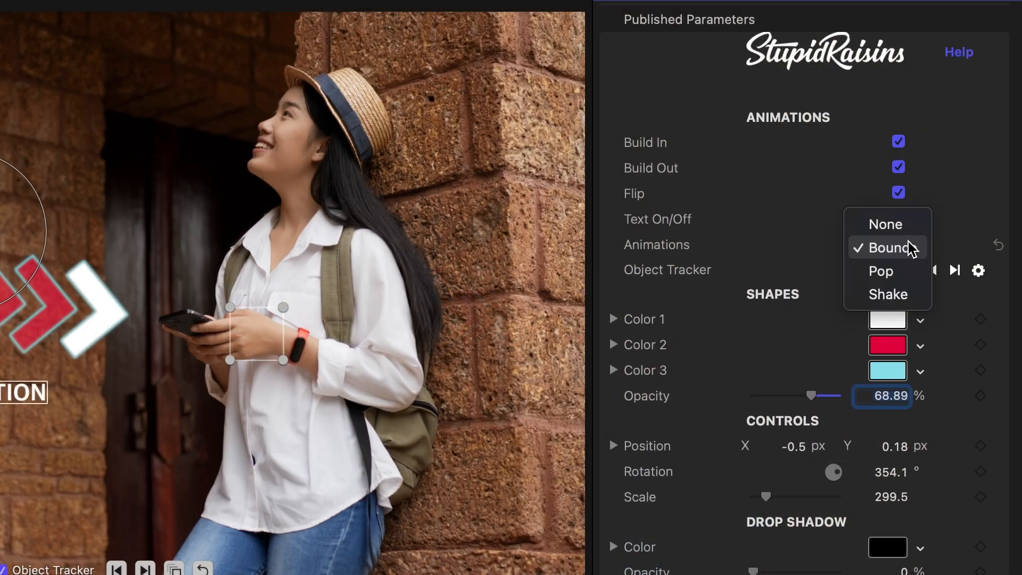
mouse_move(887, 248)
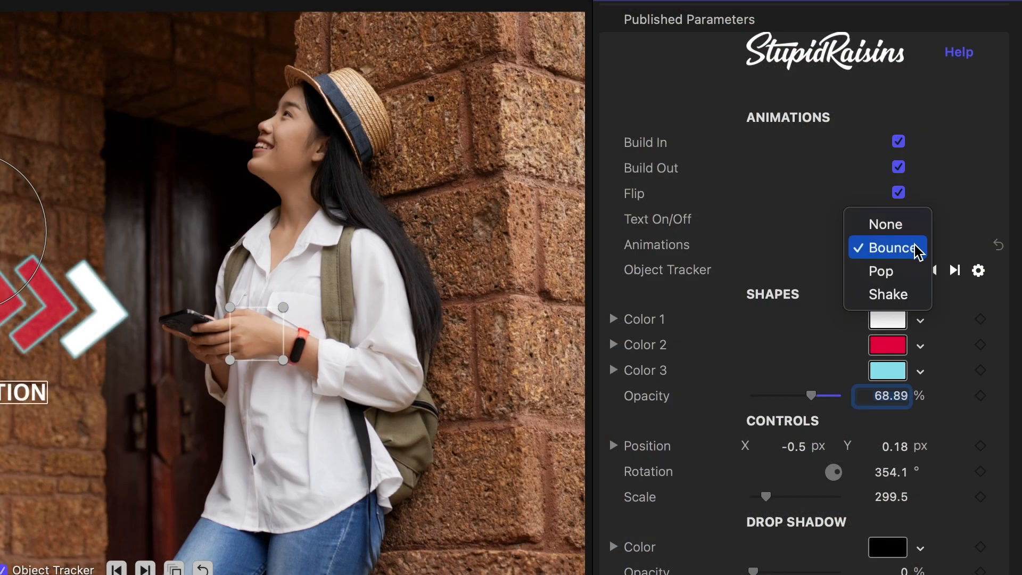
Switch the title's animation from Bounce to Shake in the Inspector
click(880, 271)
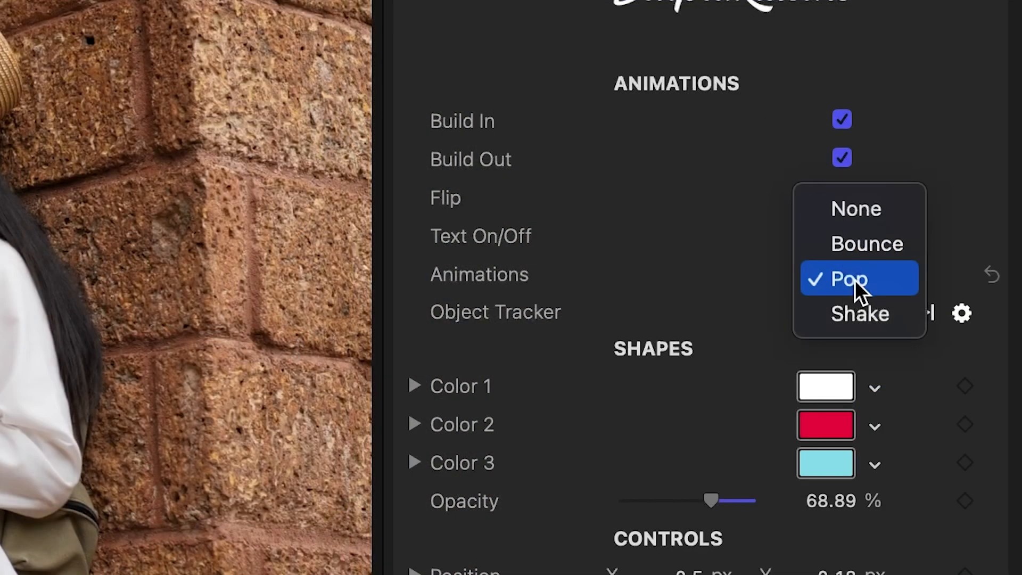
click(860, 314)
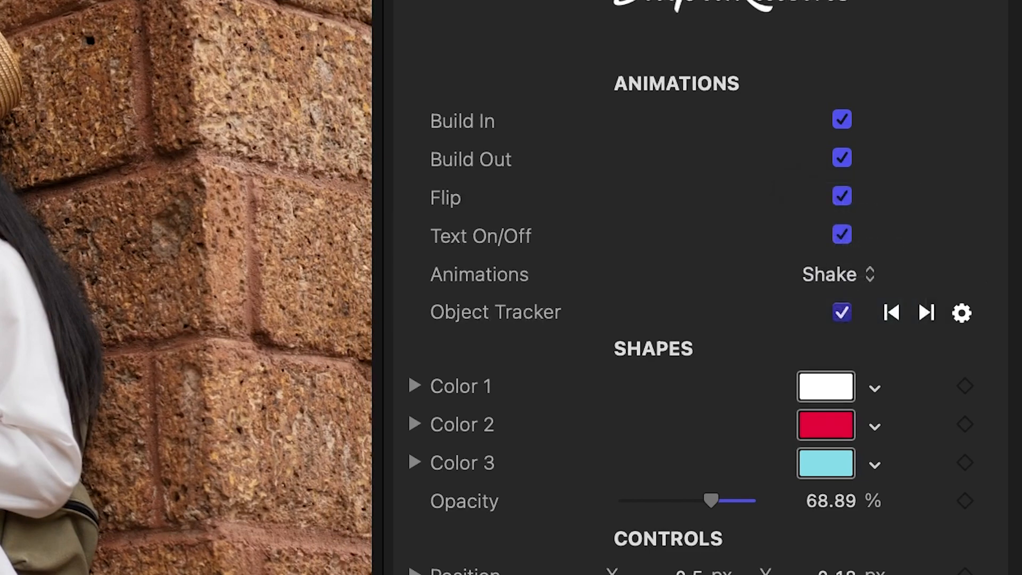